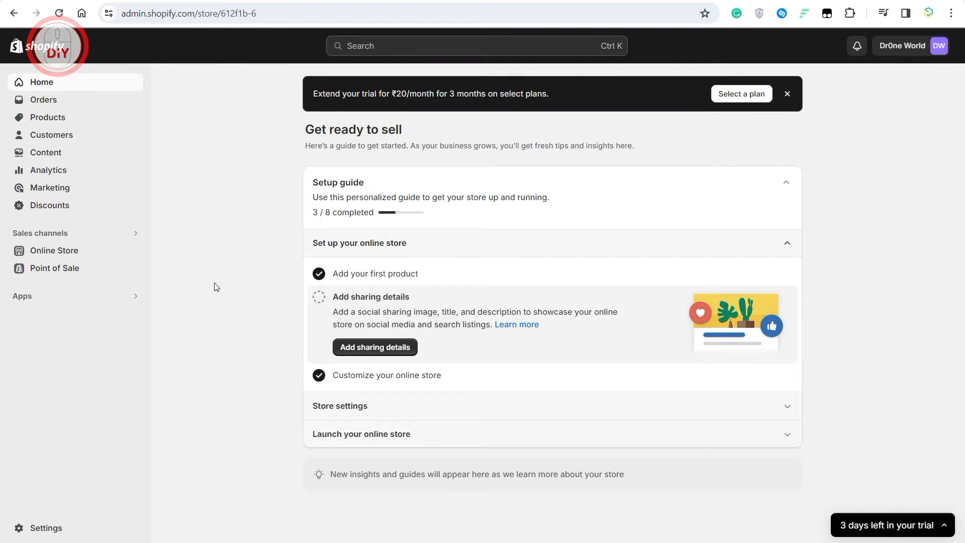
{"action": "mouse_move", "coordinate": [196, 343]}
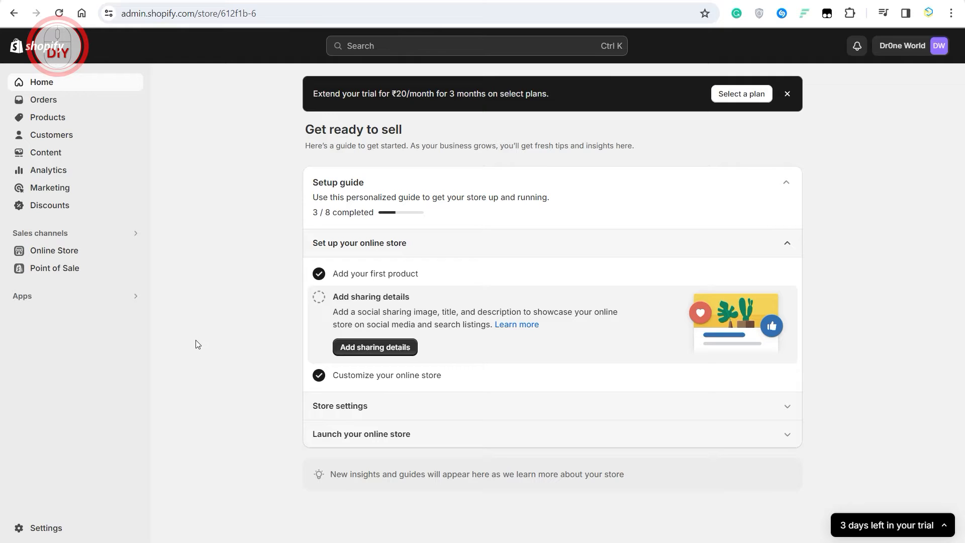
{"action": "mouse_move", "coordinate": [184, 373]}
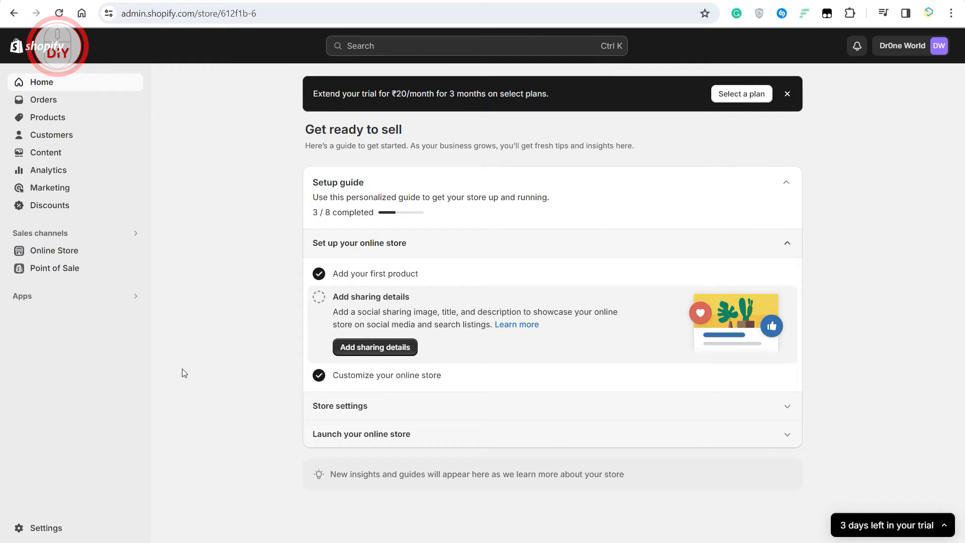
{"action": "mouse_move", "coordinate": [45, 528]}
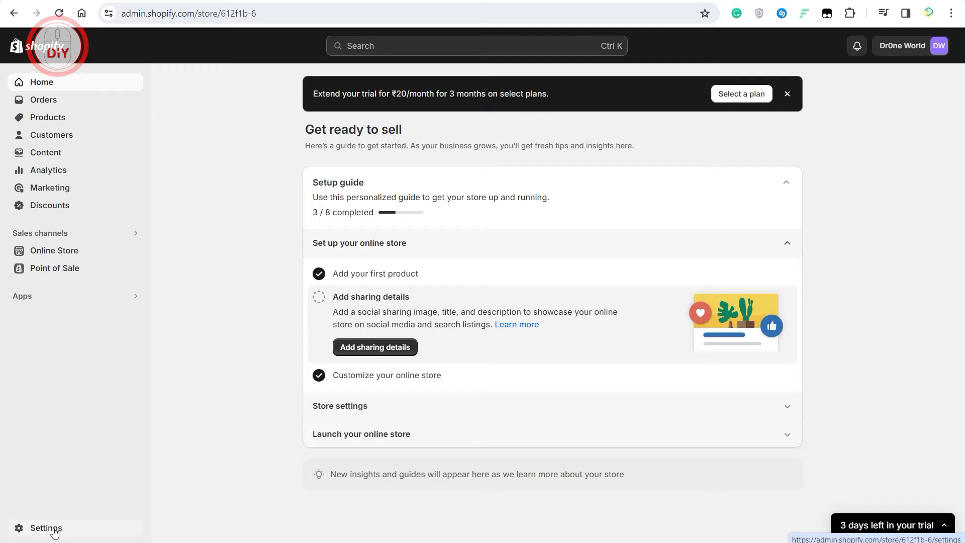
Go to the store's Settings and open the Payments page.
{"action": "left_click", "coordinate": [44, 527]}
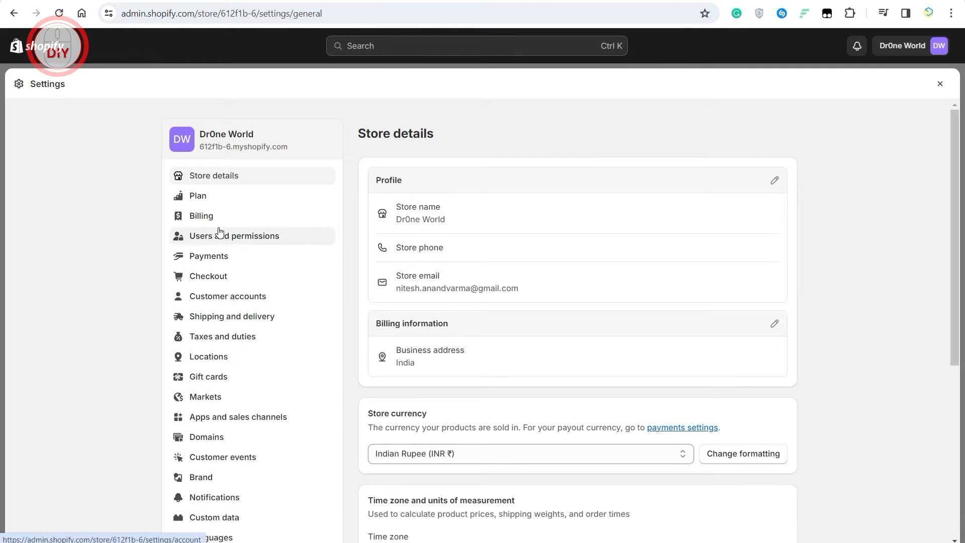
{"action": "left_click", "coordinate": [208, 255]}
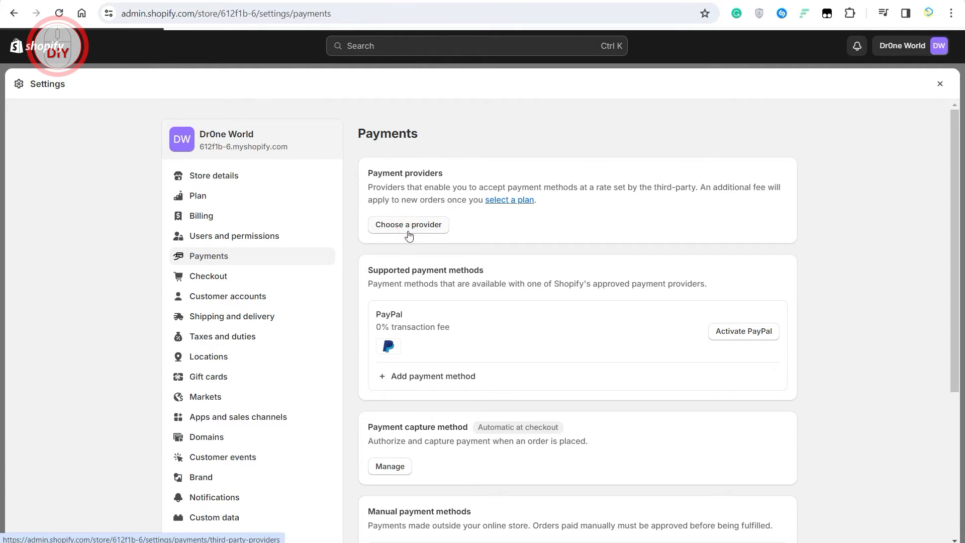
Browse the third-party payment provider list, where Stripe is preferred.
{"action": "left_click", "coordinate": [408, 224]}
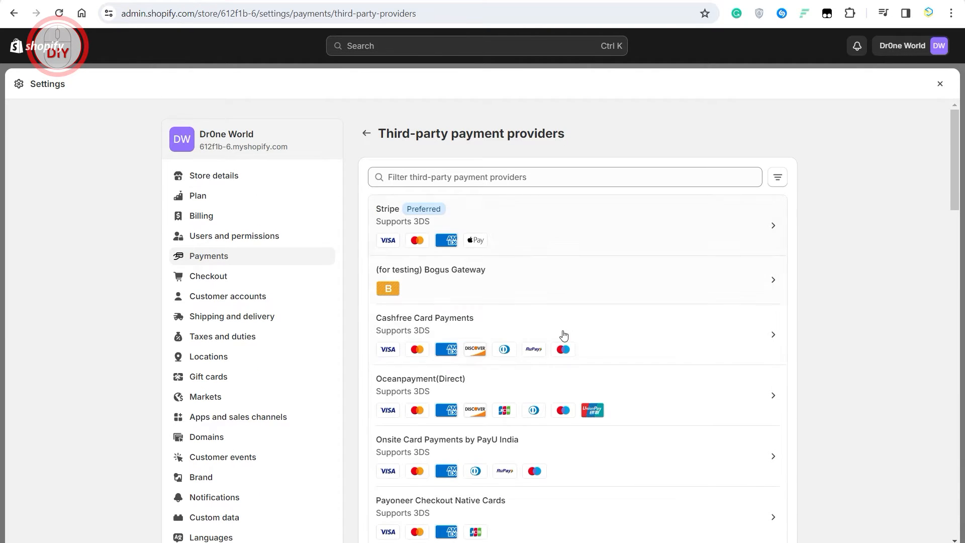
{"action": "mouse_move", "coordinate": [518, 237]}
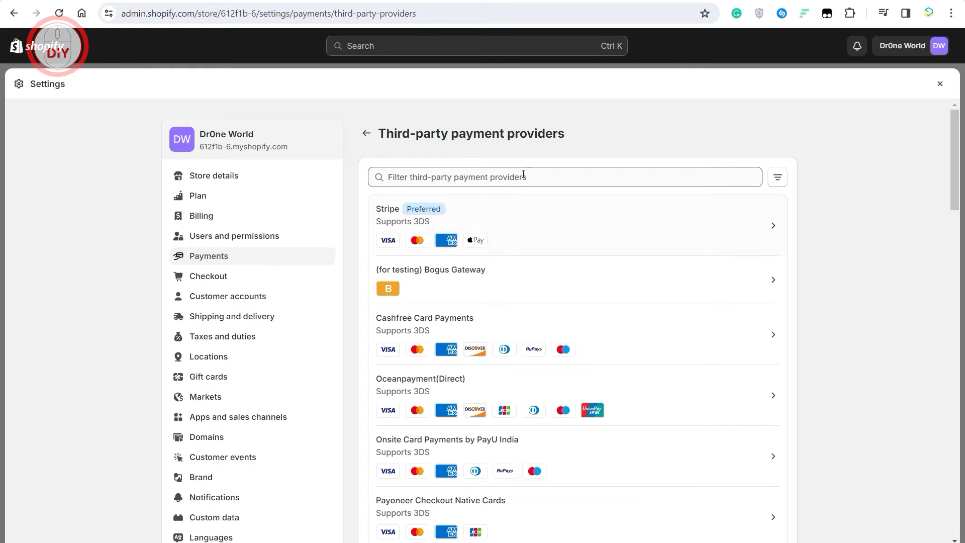
{"action": "scroll", "scroll_direction": "down", "scroll_amount": 3}
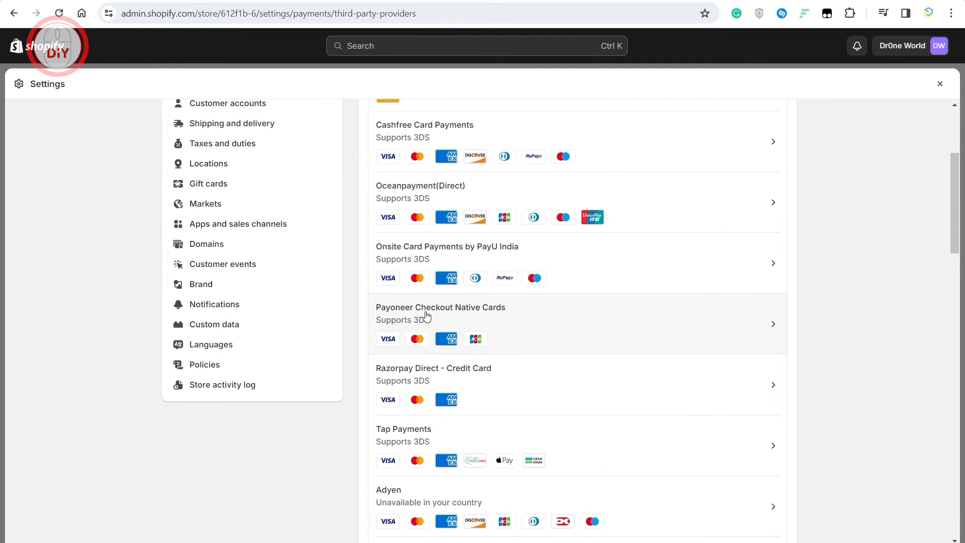
{"action": "scroll", "scroll_direction": "up", "scroll_amount": 3}
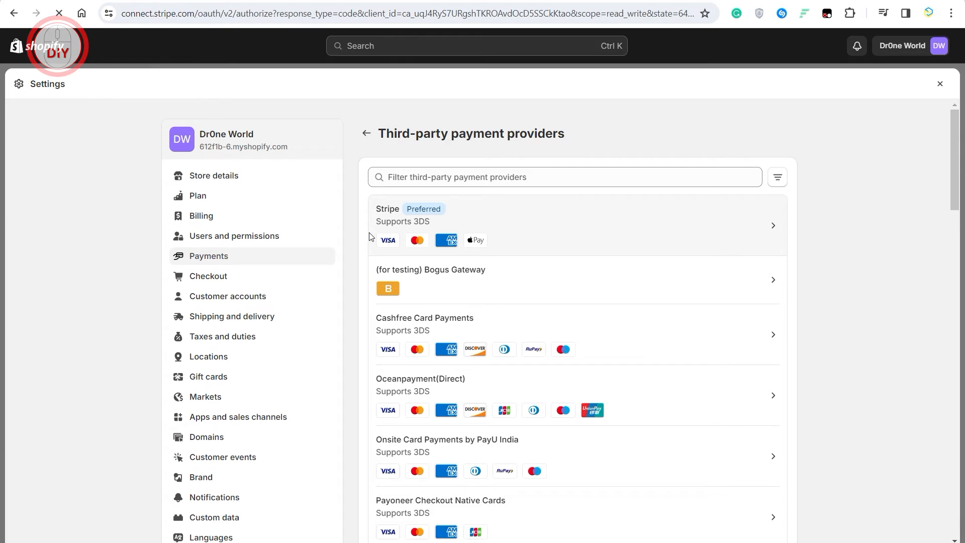
{"action": "mouse_move", "coordinate": [366, 224]}
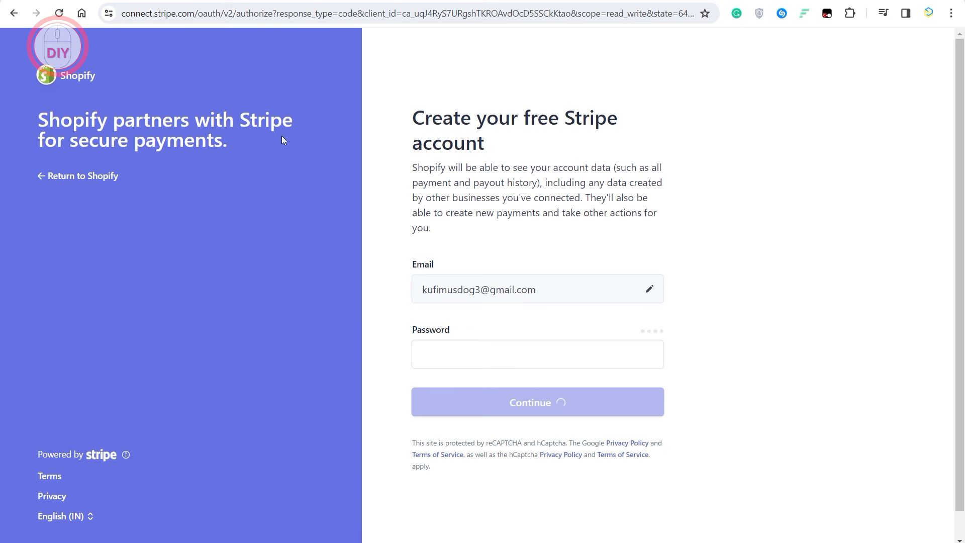
{"action": "mouse_move", "coordinate": [193, 63]}
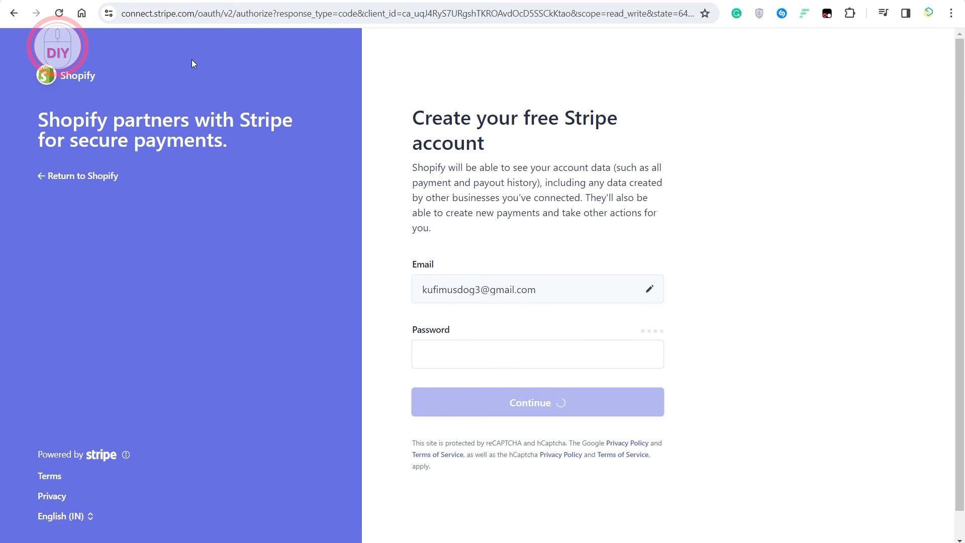
Submit the Stripe signup form to reach mobile-number verification.
{"action": "left_click", "coordinate": [536, 402]}
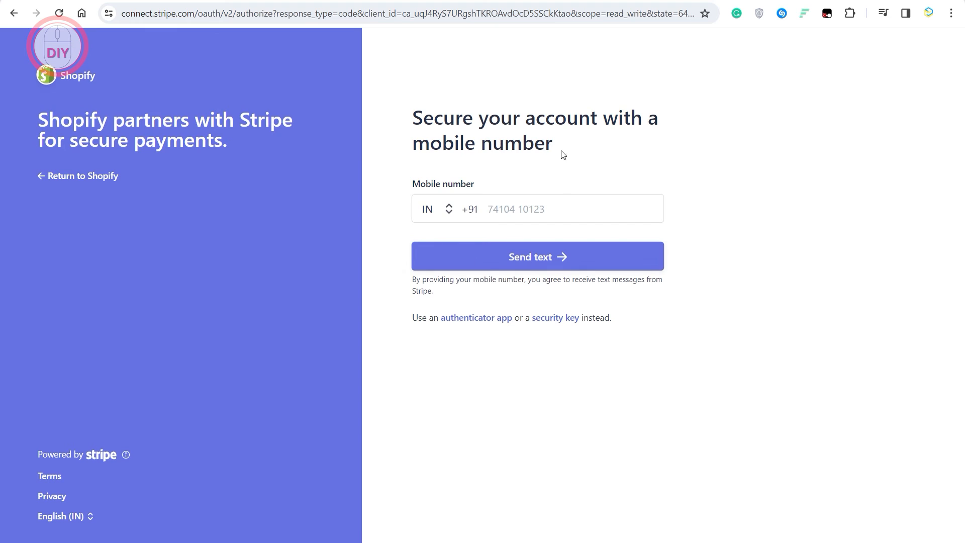
{"action": "mouse_move", "coordinate": [213, 48]}
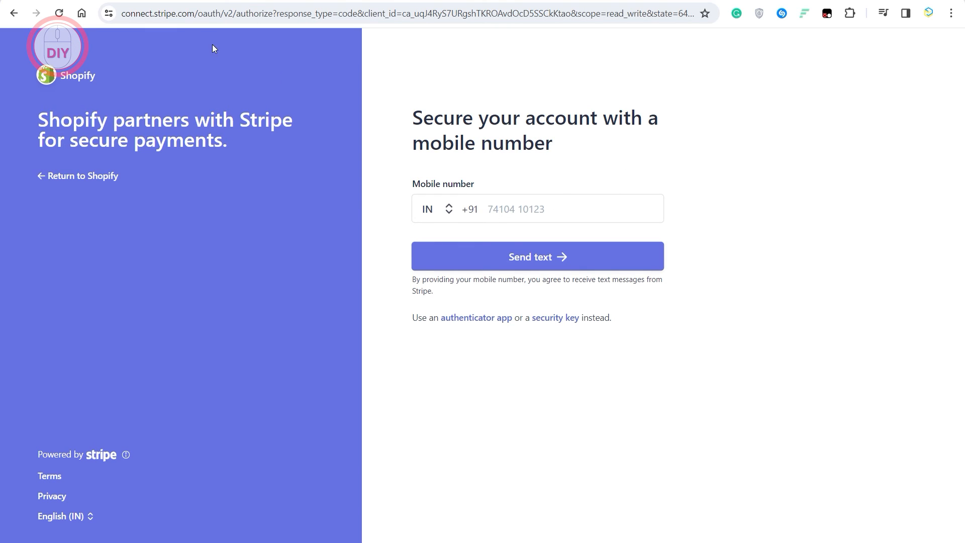
{"action": "mouse_move", "coordinate": [209, 45]}
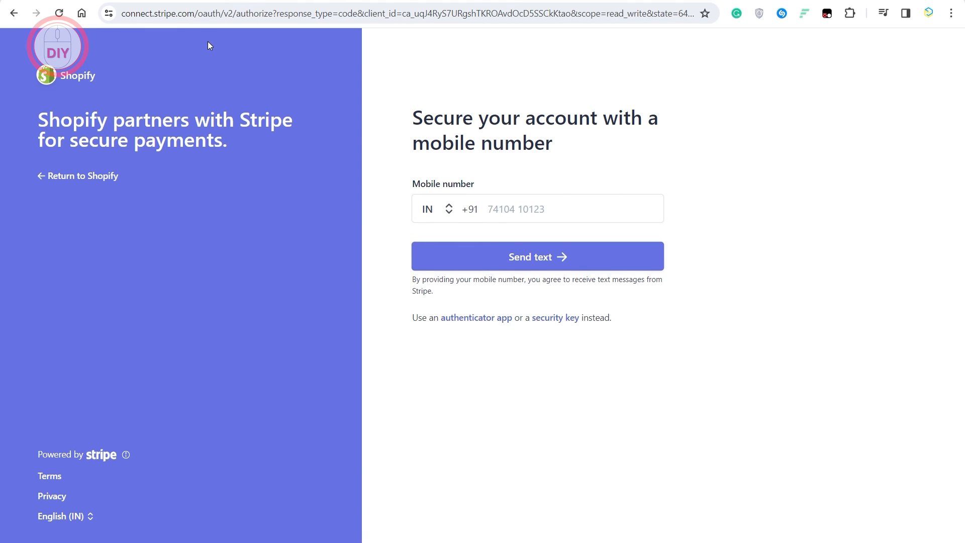